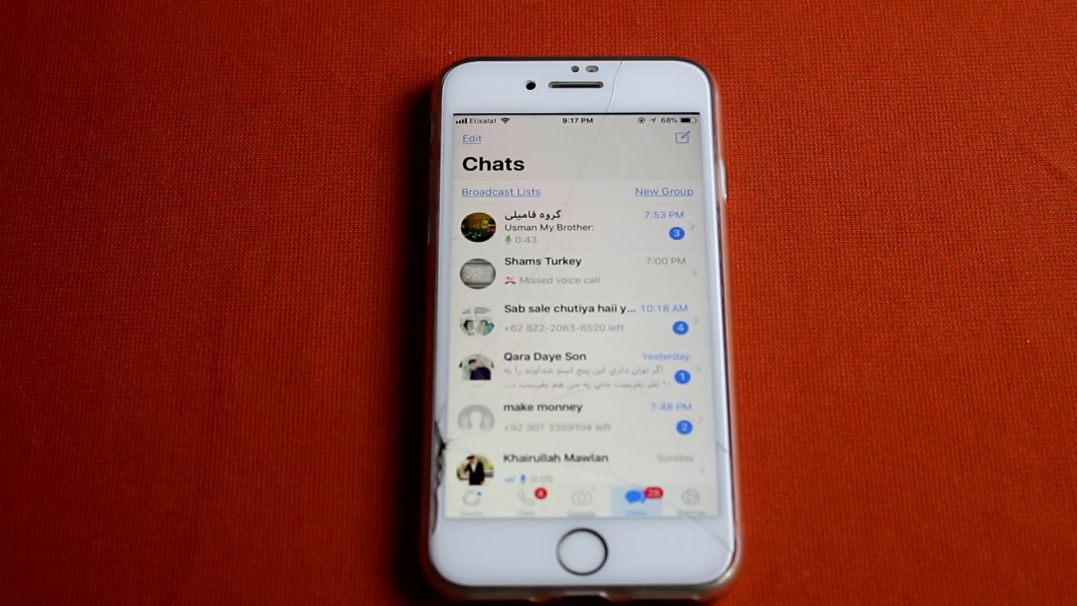
Start a manual iCloud backup of the WhatsApp chat history and media from Chat Backup.
left_click(689, 497)
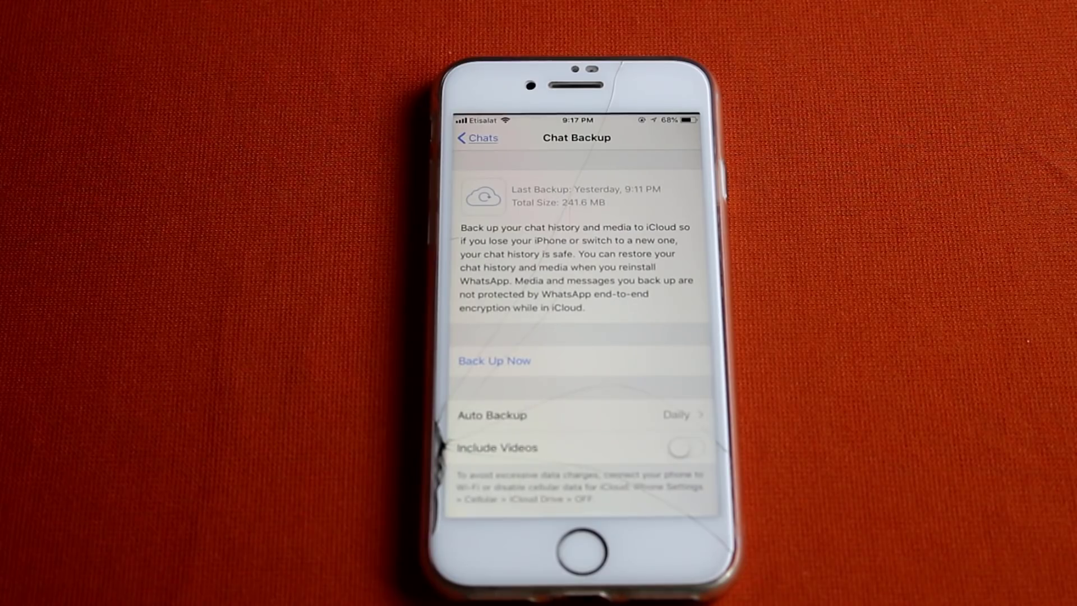
left_click(493, 360)
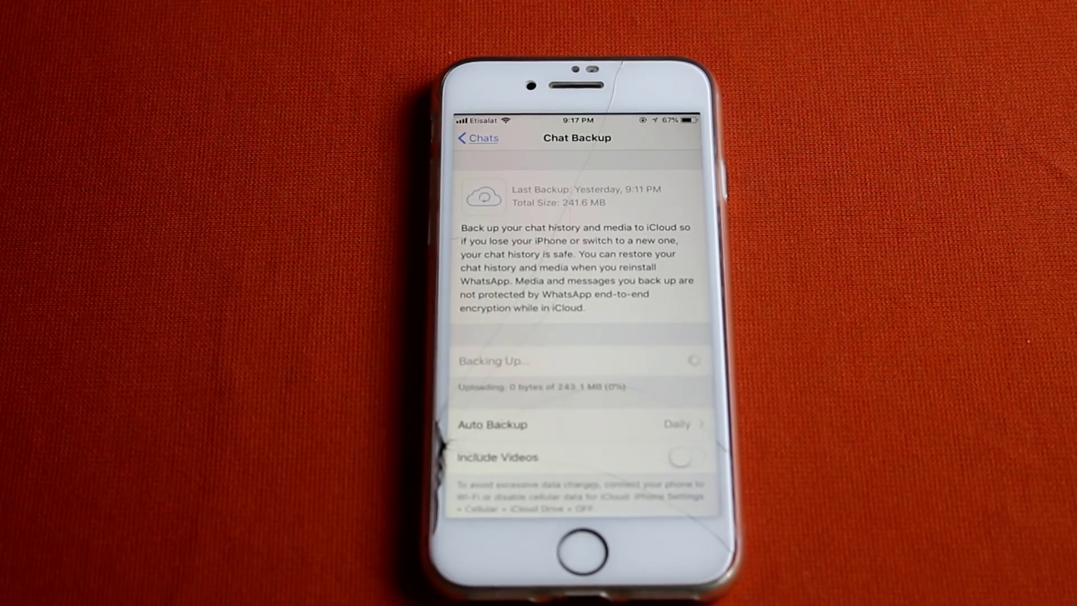
mouse_move(103, 515)
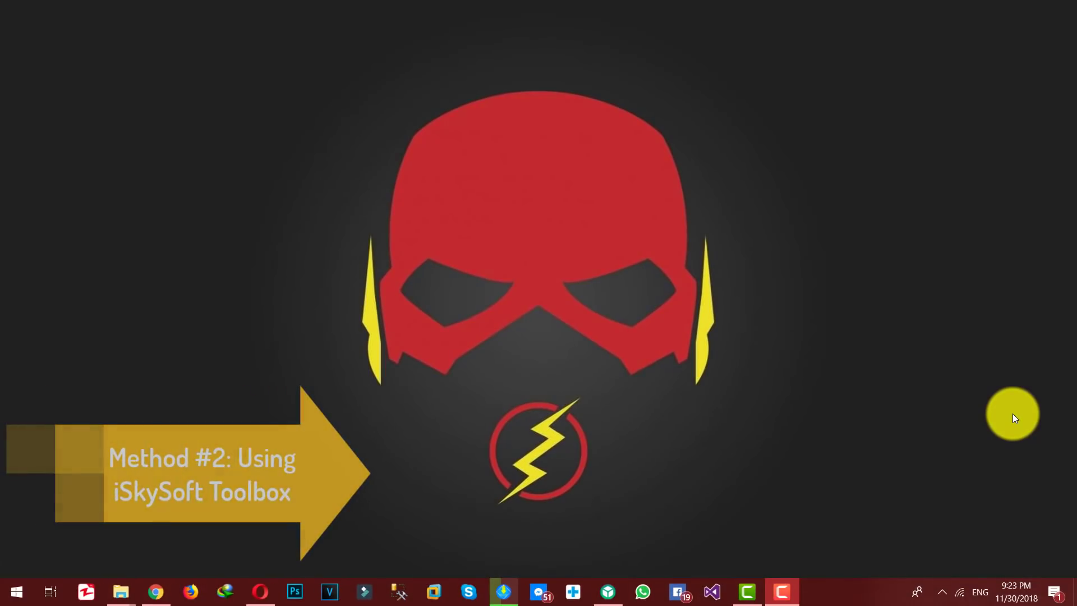
mouse_move(264, 557)
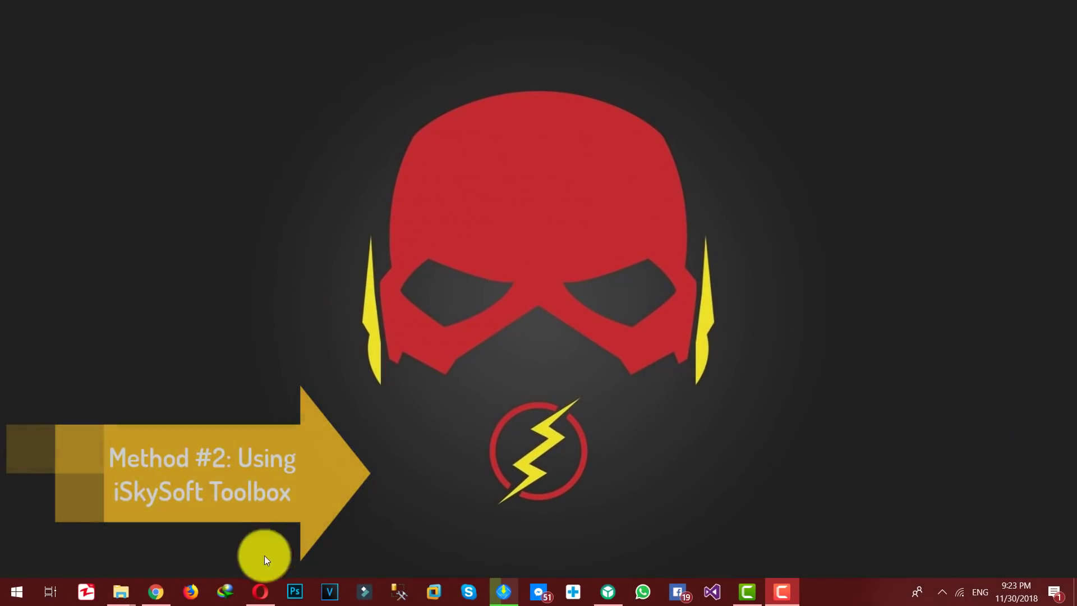
Launch Opera from the taskbar to reach the iSkysoft Toolbox download page.
left_click(259, 591)
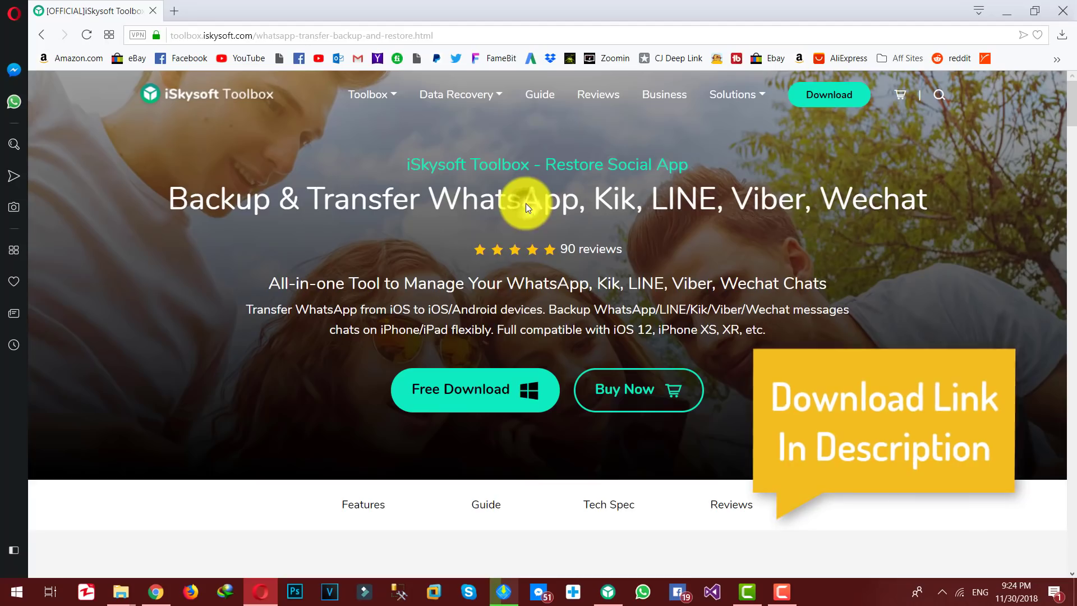
mouse_move(525, 311)
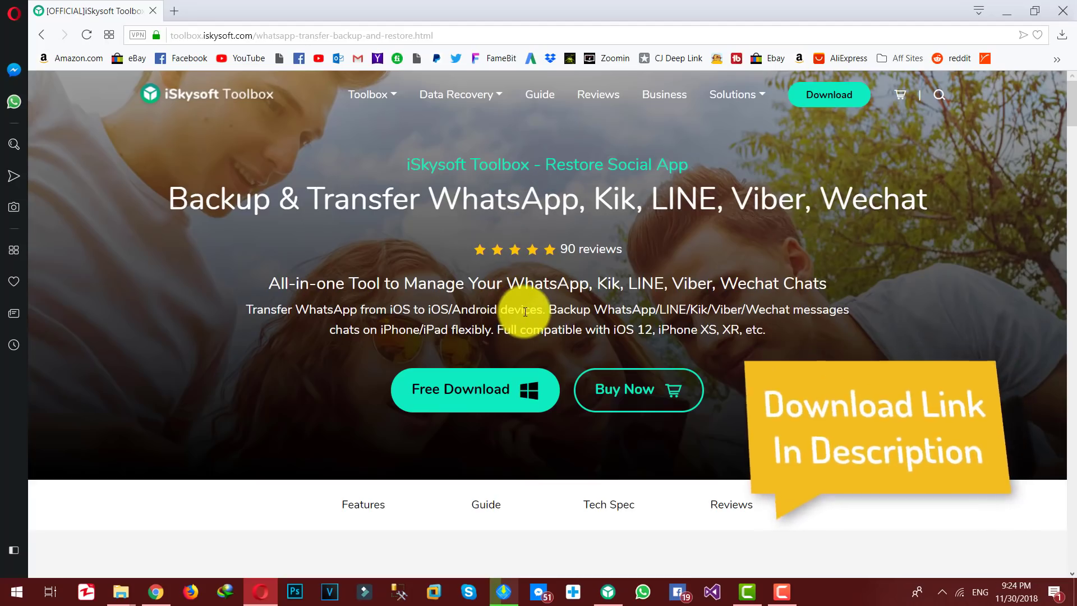
mouse_move(828, 352)
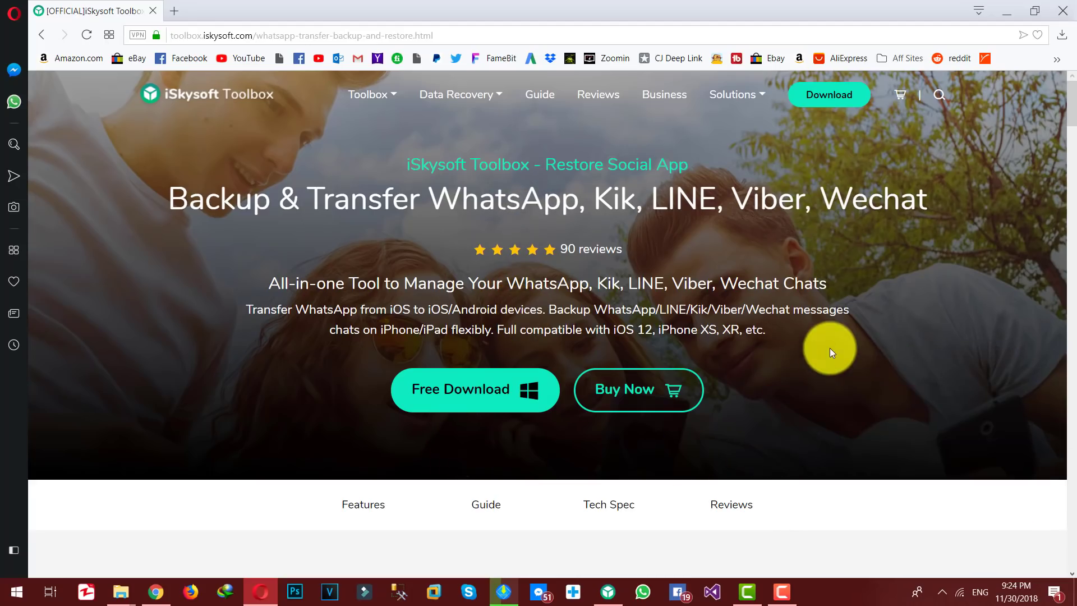
mouse_move(830, 323)
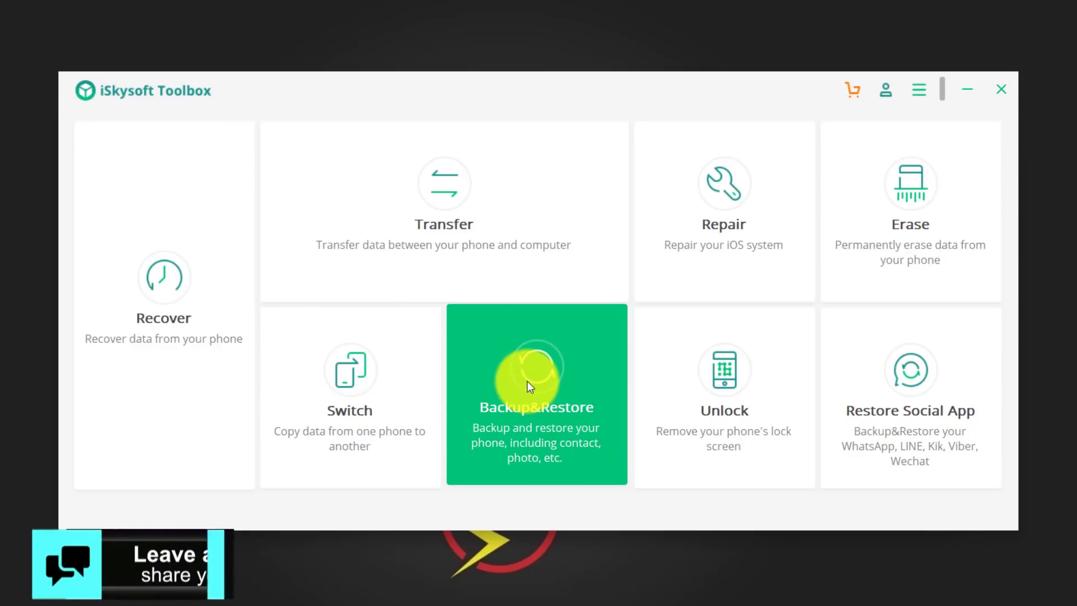
mouse_move(723, 378)
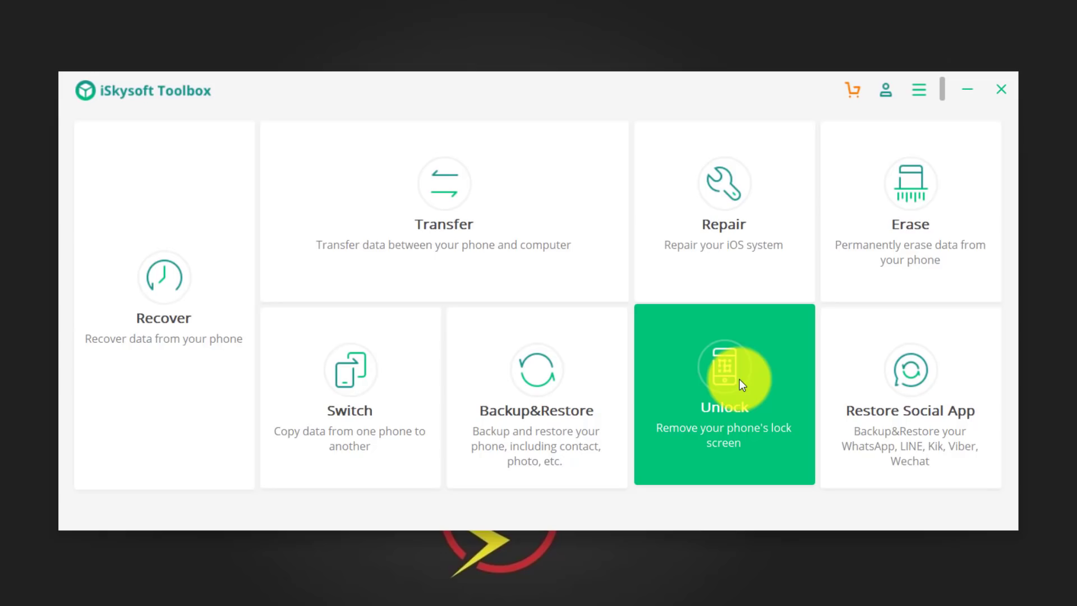
mouse_move(910, 381)
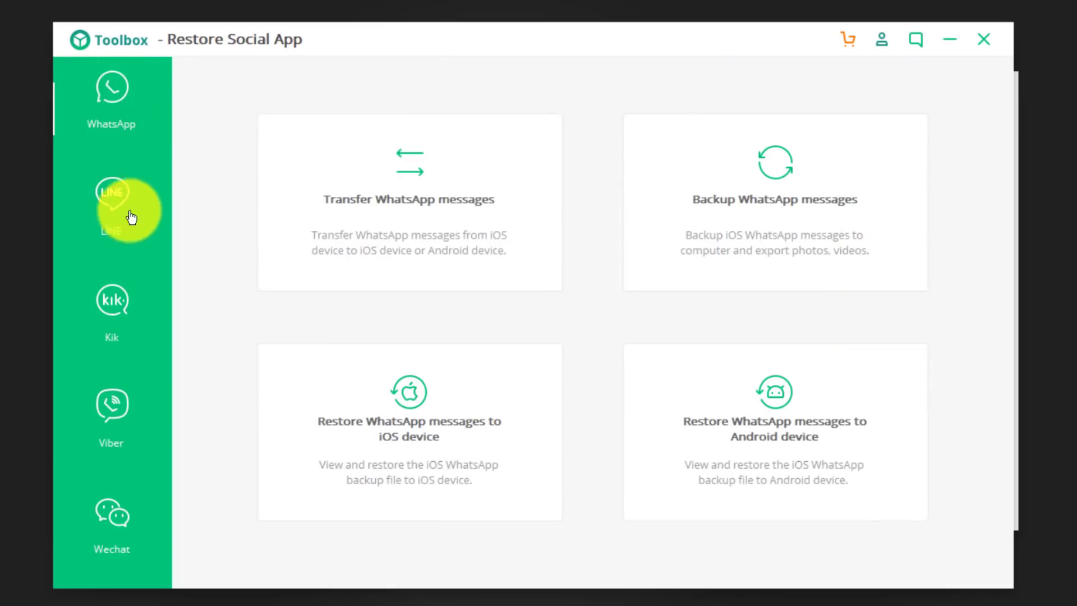
mouse_move(111, 513)
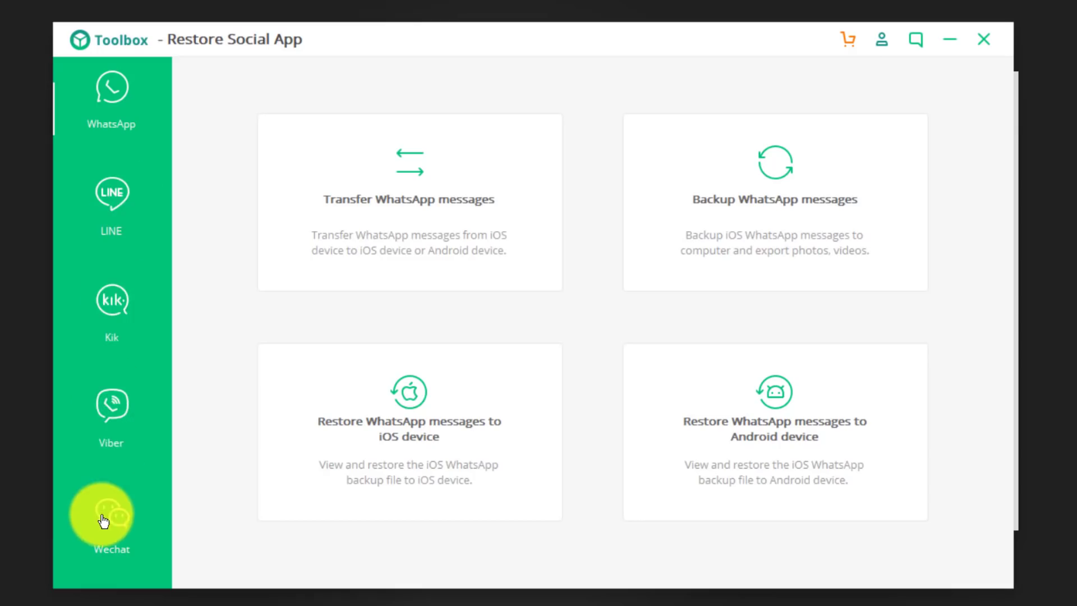
mouse_move(263, 299)
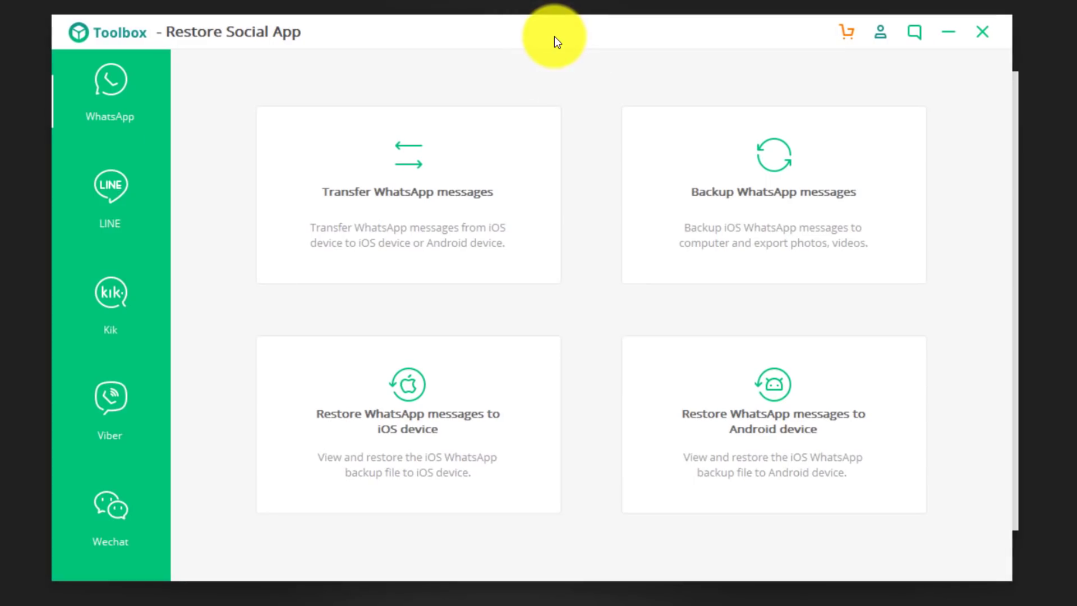
mouse_move(773, 209)
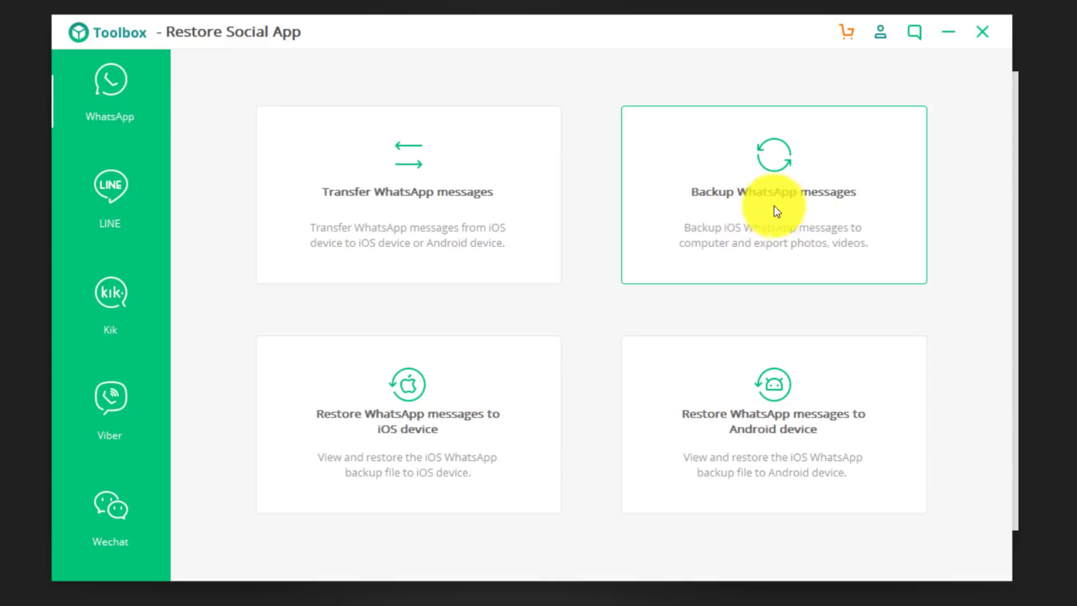
Begin backing up the connected iPhone's WhatsApp messages via Restore Social App.
left_click(773, 194)
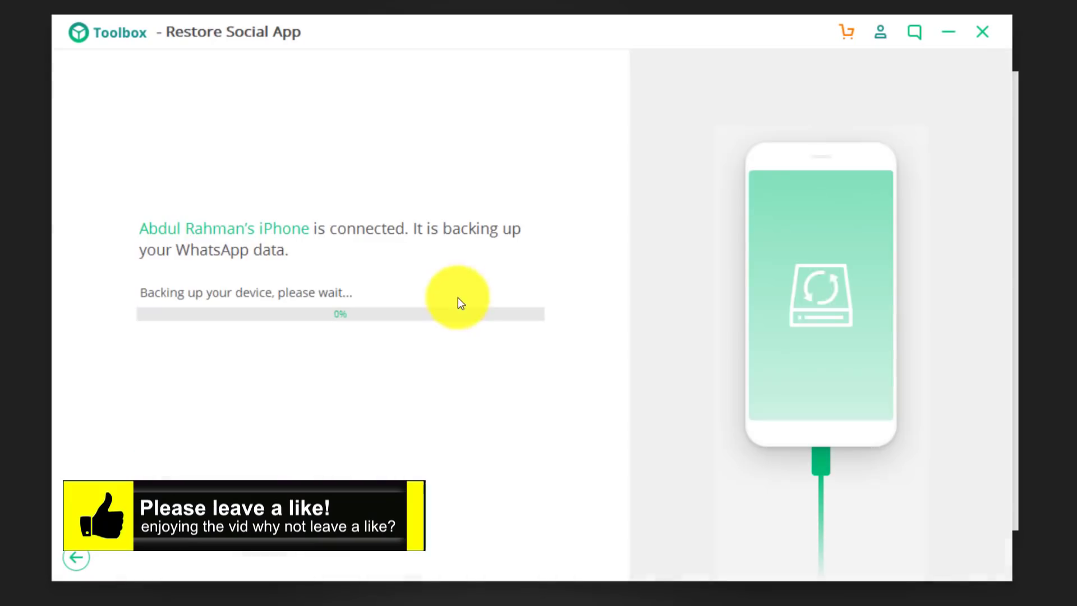
mouse_move(317, 248)
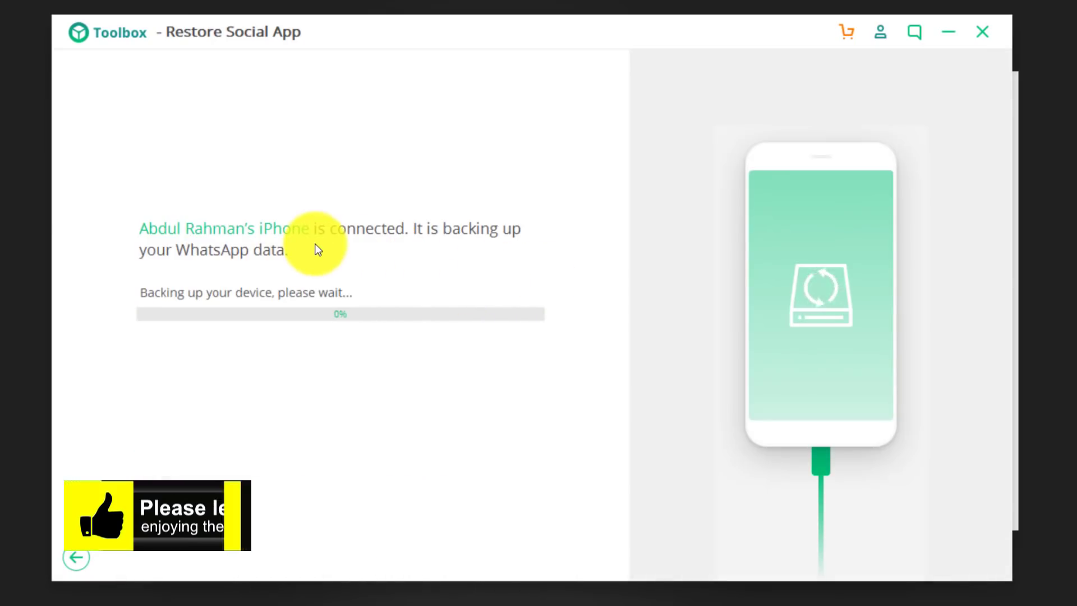